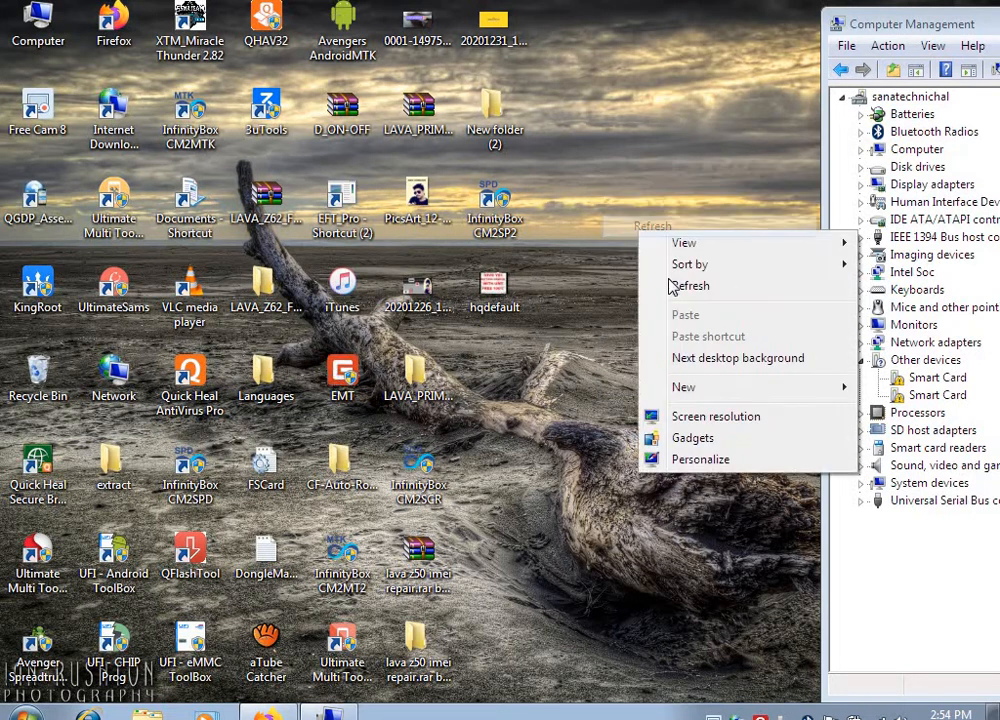
- Refresh the desktop and expand Ports (COM & LPT) to show the Qualcomm HS-USB QDLoader
left_click(690, 286)
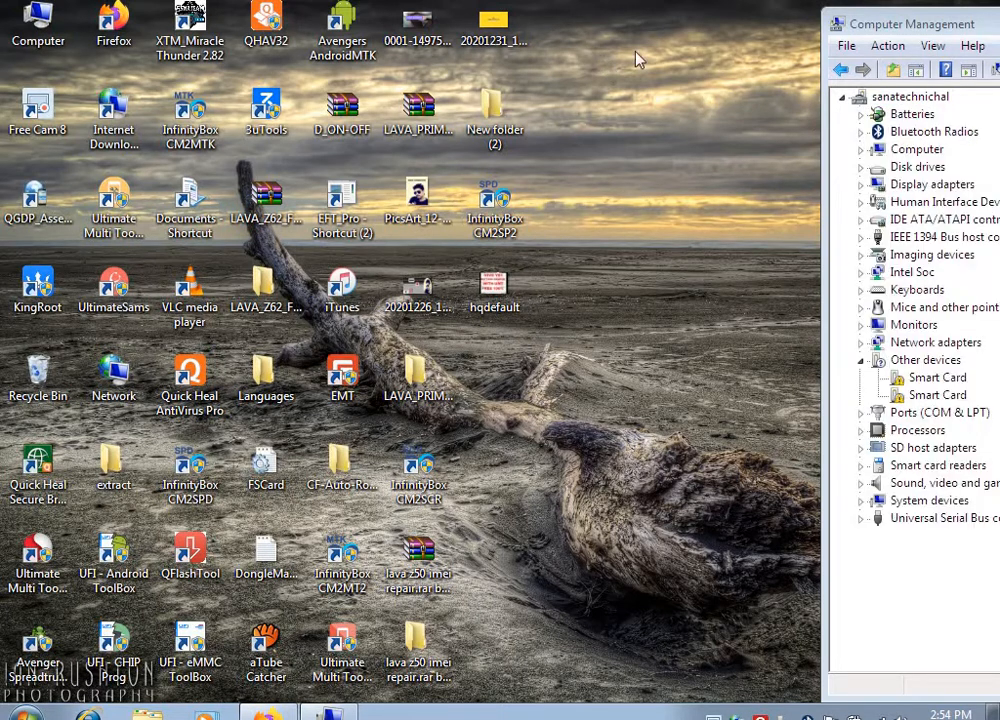
left_click(862, 412)
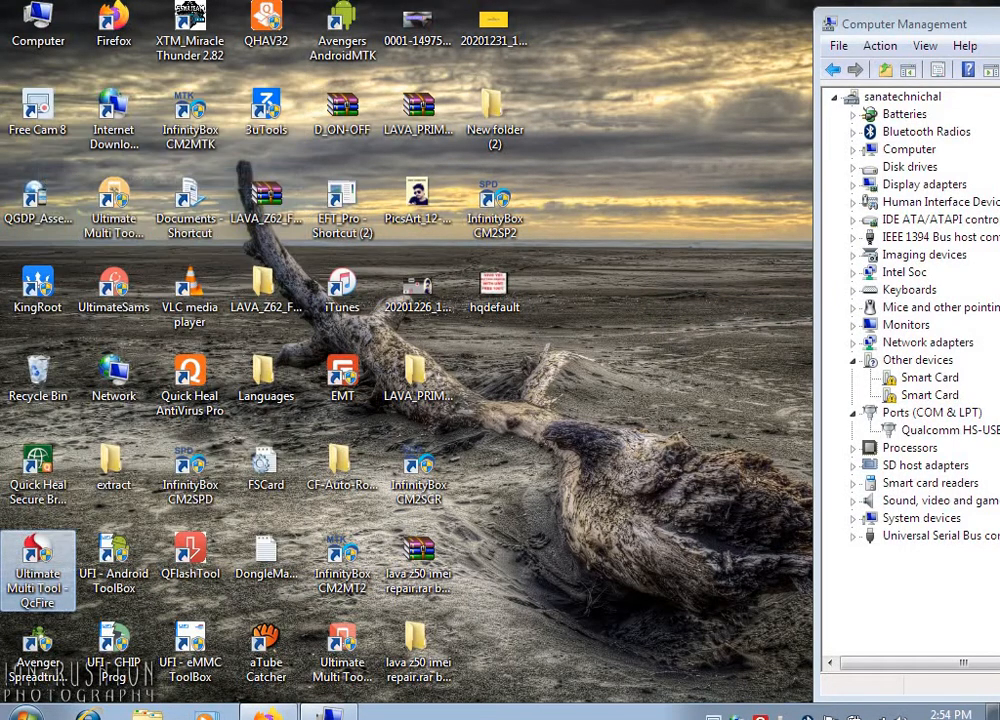
mouse_move(650, 184)
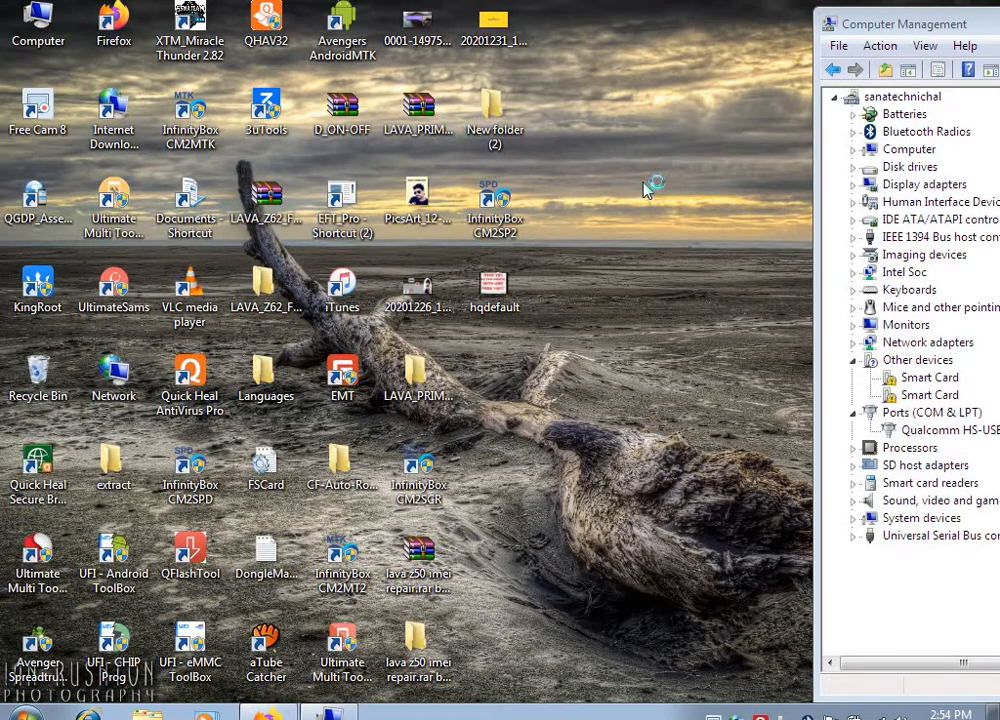
mouse_move(636, 190)
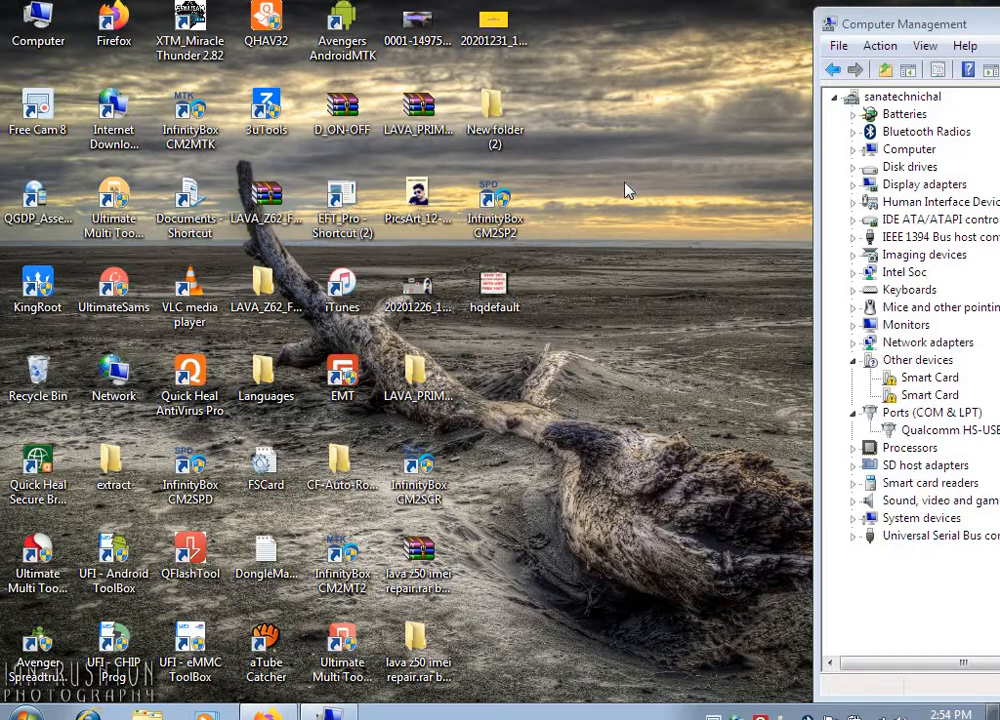
mouse_move(624, 190)
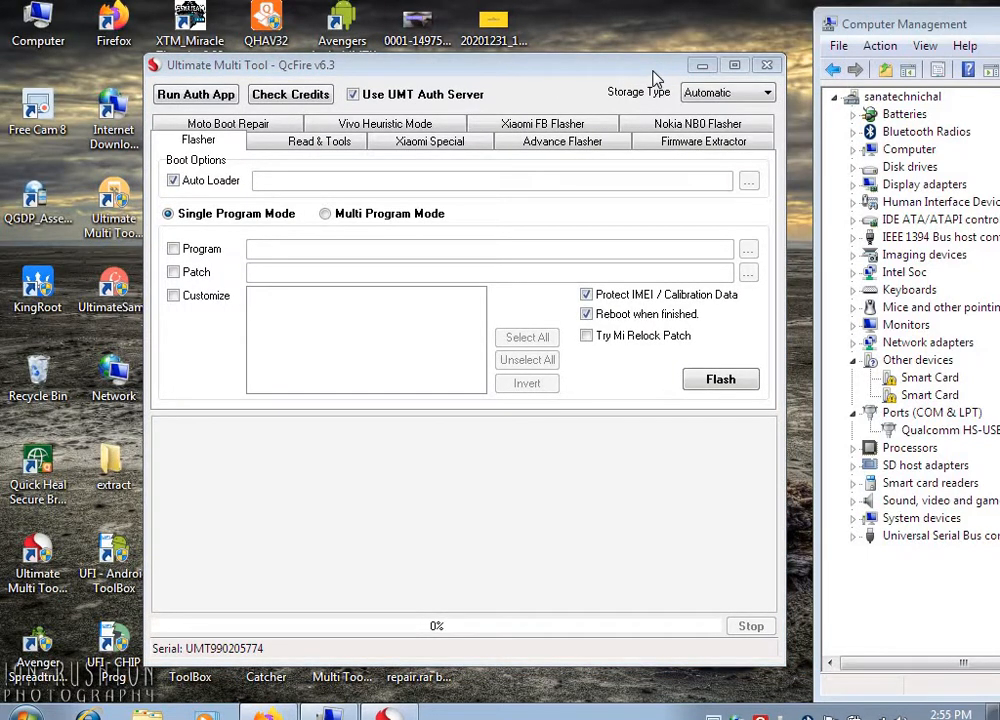
mouse_move(618, 74)
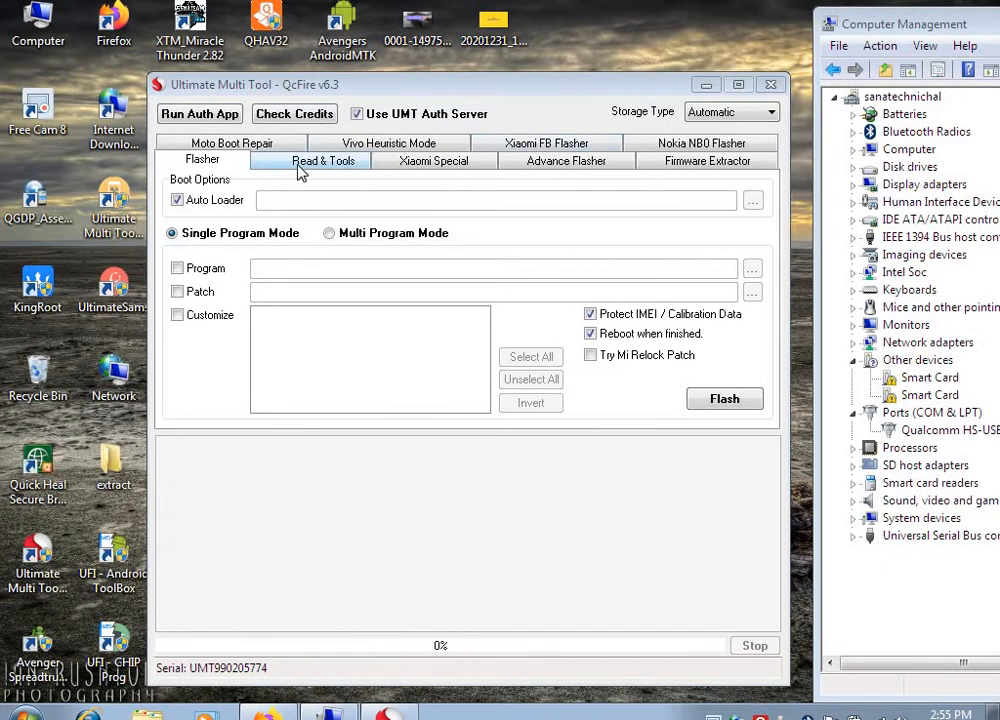
- Launch Reset Mi Acc from Xiaomi Special and answer No to the re-lock confirmation
left_click(324, 160)
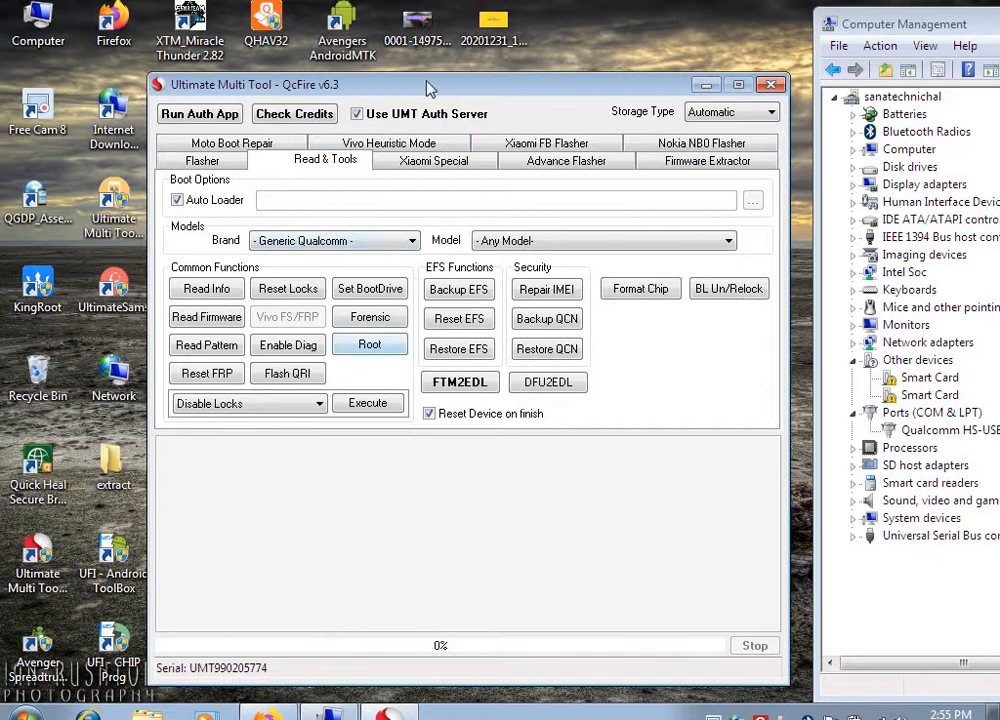
left_click_drag(426, 84, 420, 68)
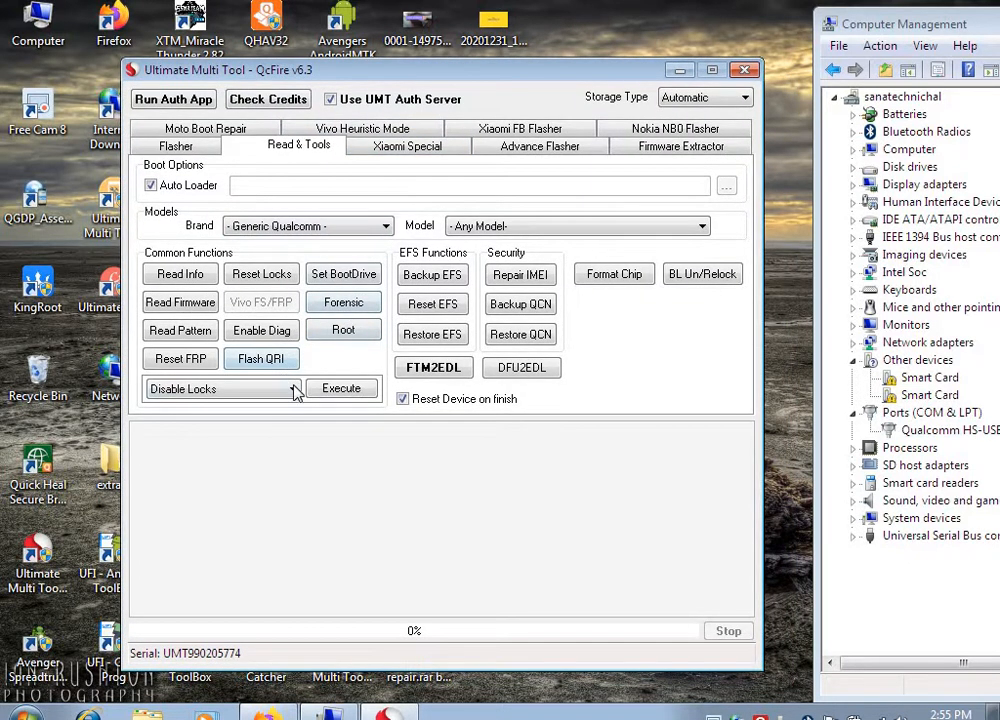
left_click(408, 144)
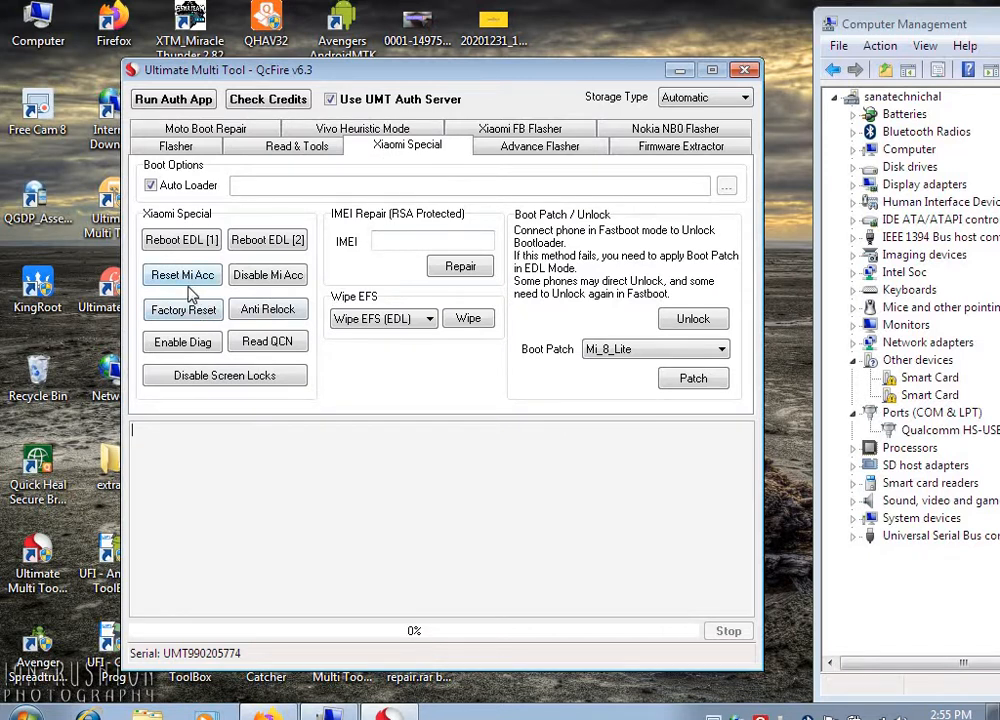
left_click(180, 276)
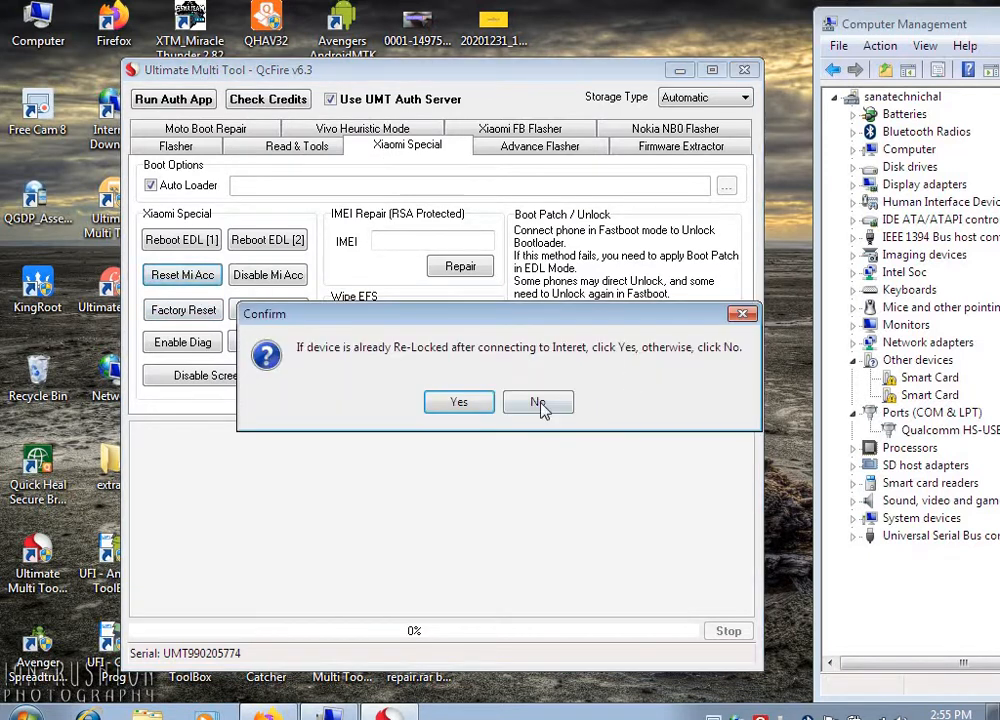
left_click(538, 400)
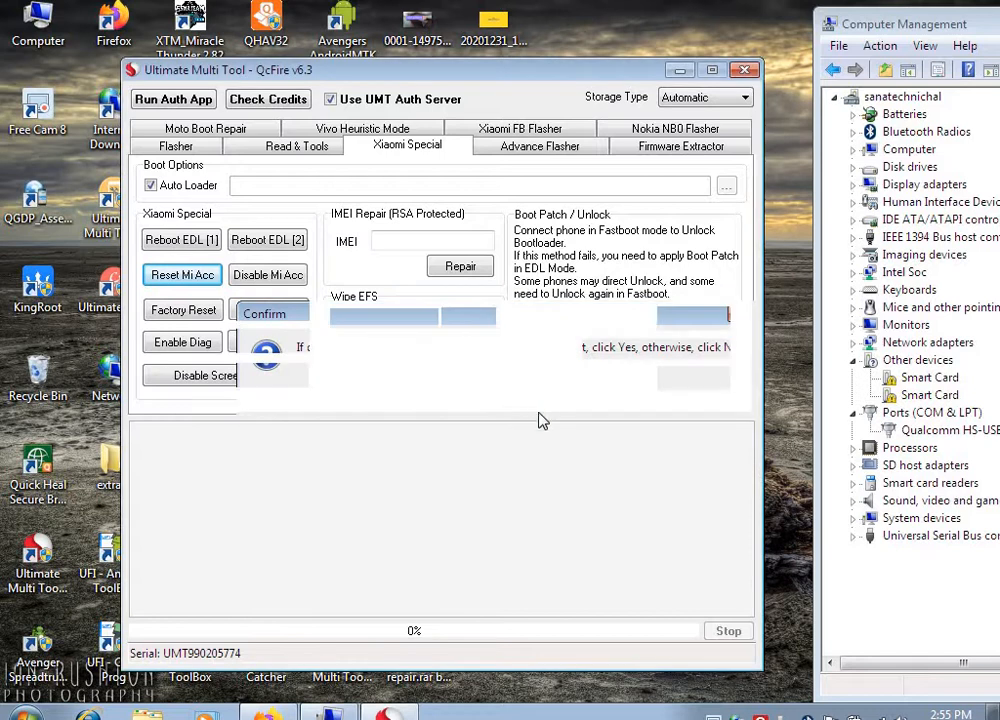
mouse_move(548, 464)
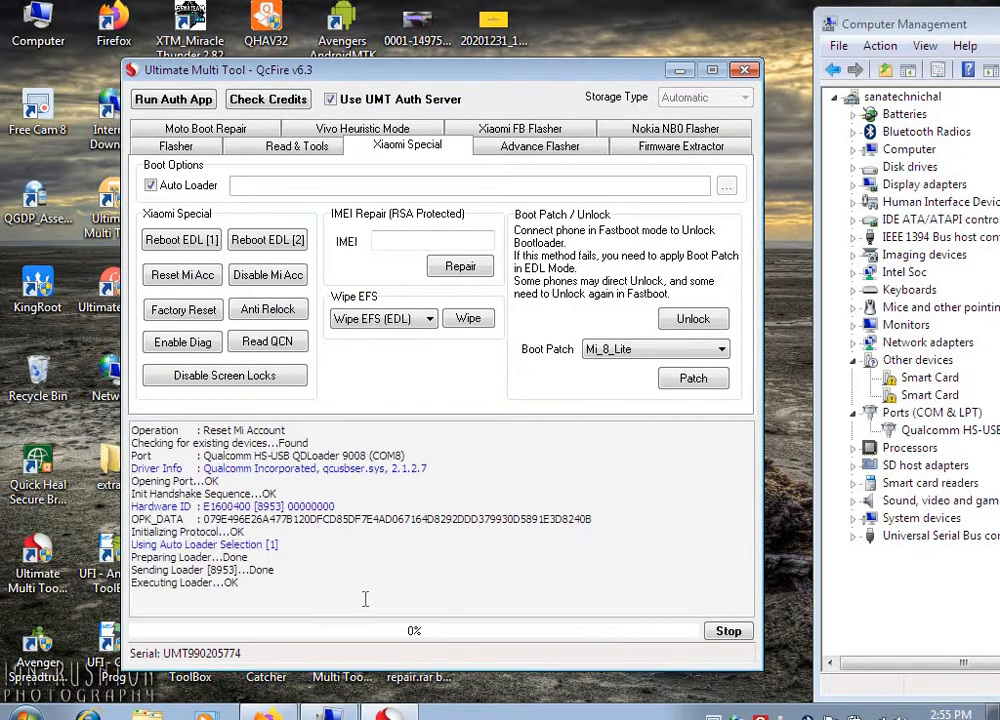
mouse_move(688, 238)
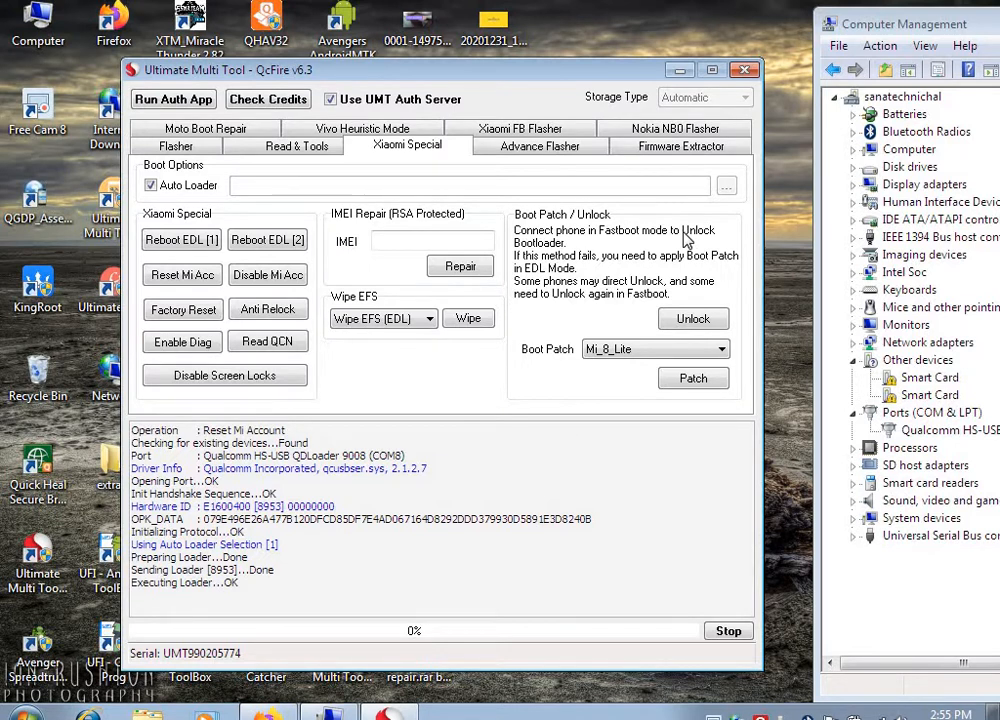
mouse_move(692, 318)
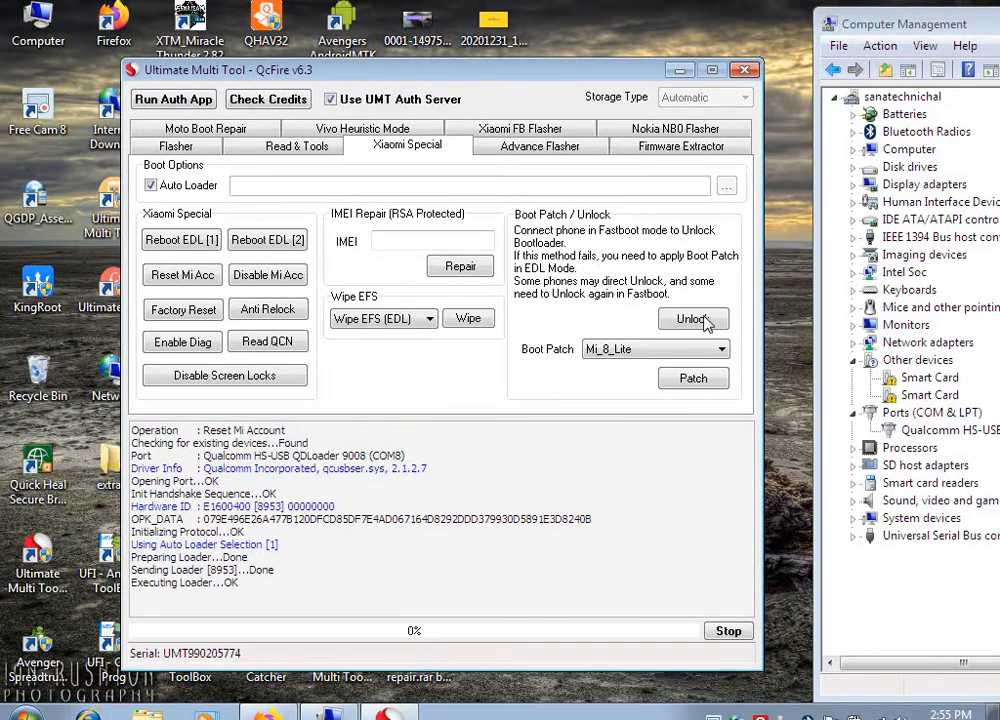
mouse_move(744, 312)
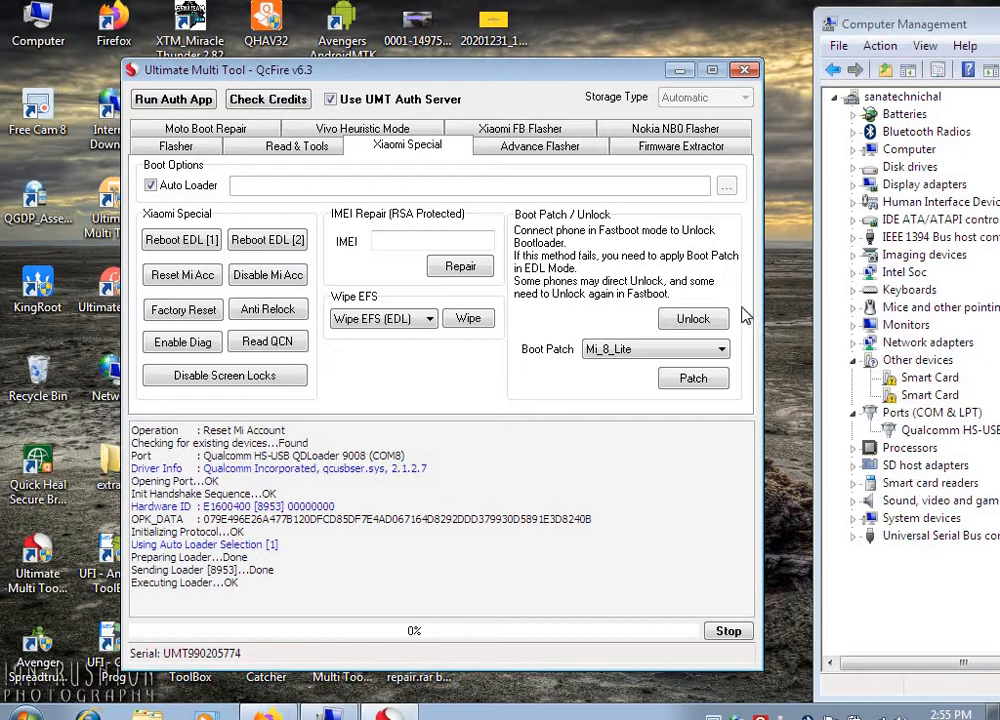
mouse_move(740, 310)
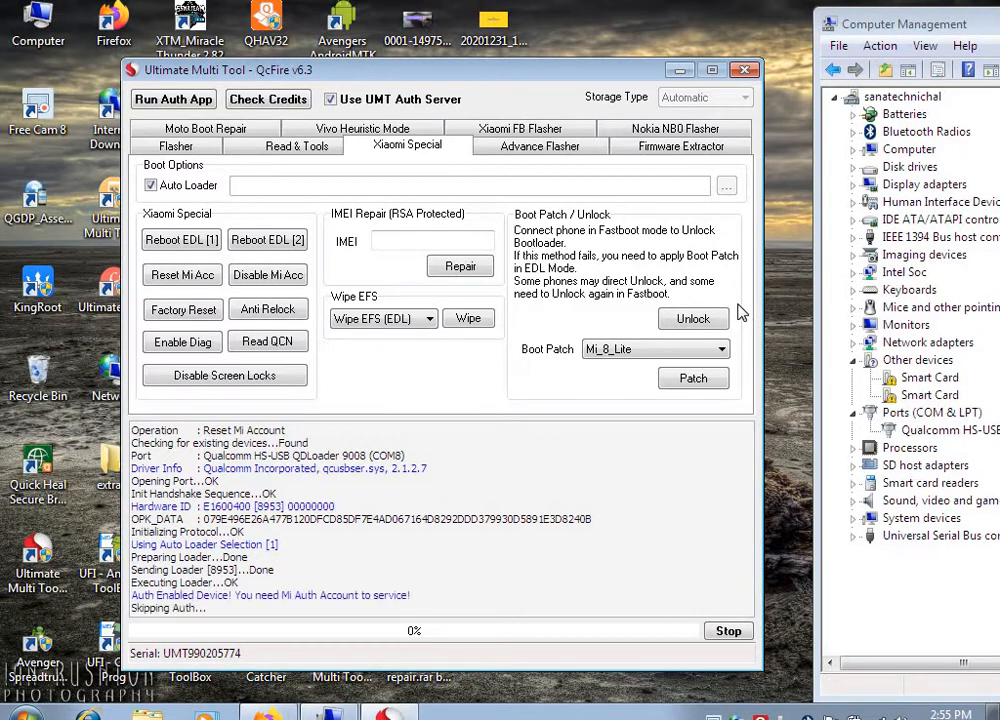
mouse_move(770, 336)
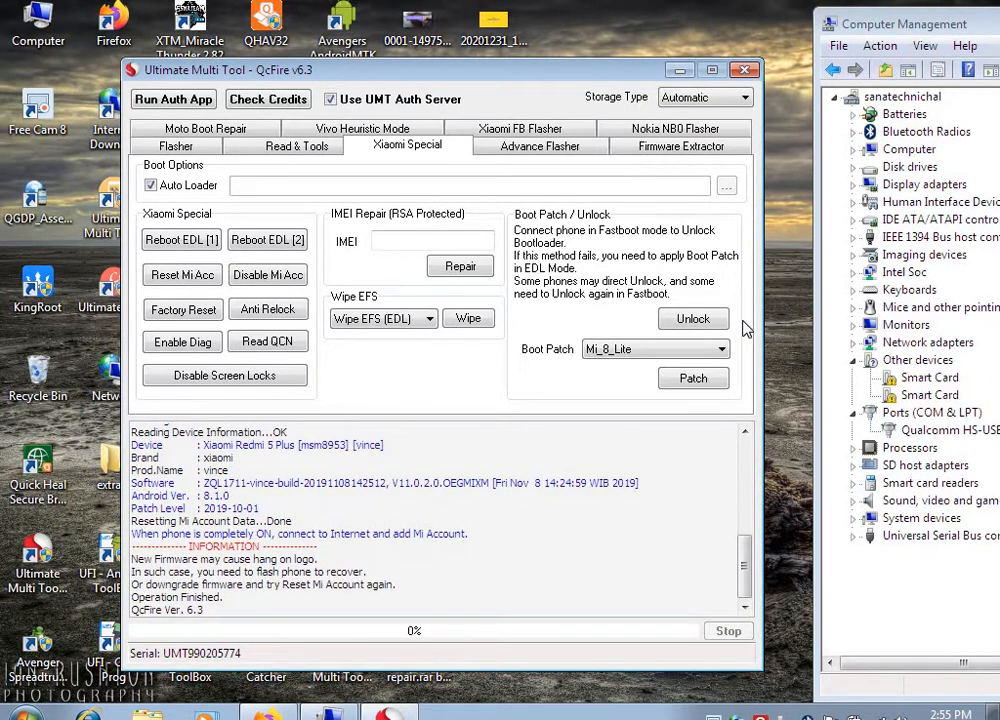
- Let the Mi Account reset run on the Redmi 5 Plus until the log reports Operation Finished
left_click(840, 96)
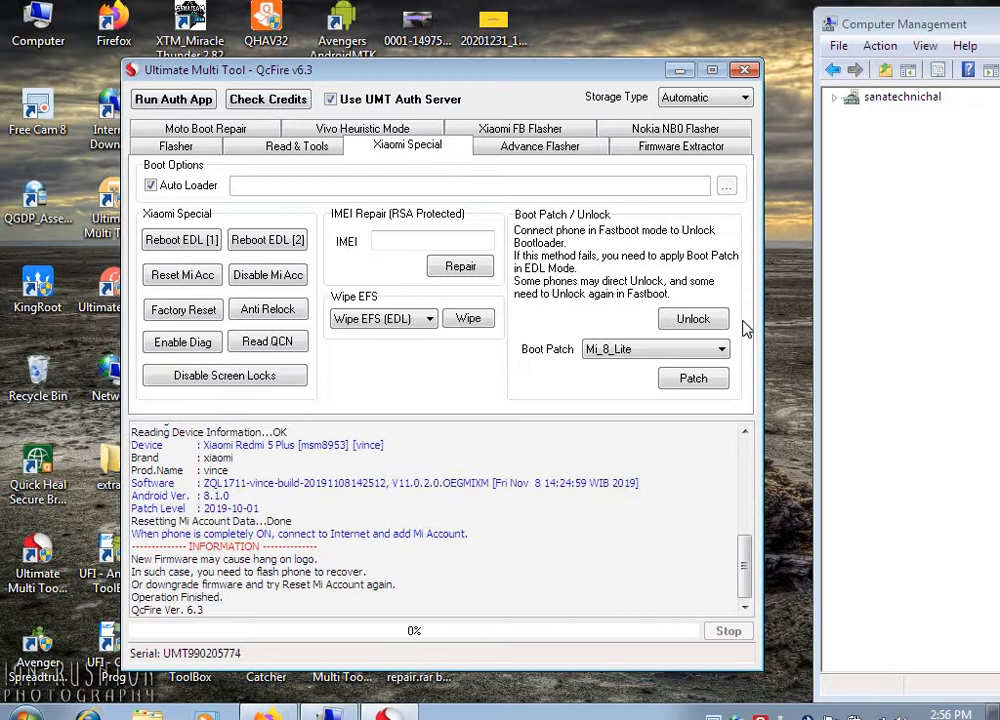